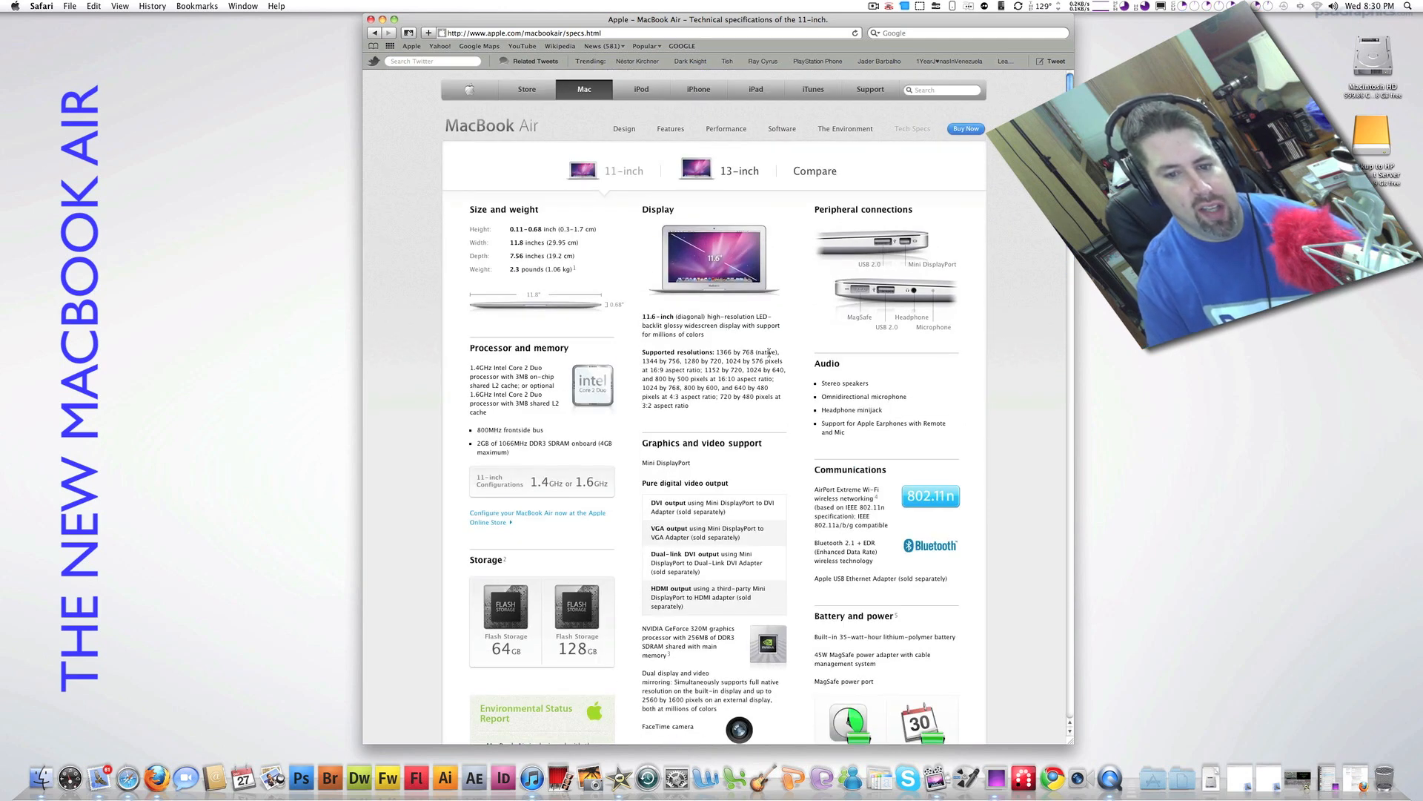
Scroll the 11-inch MacBook Air specs page down to the DVD or CD Sharing section.
{"action": "scroll", "scroll_direction": "down", "scroll_amount": 3}
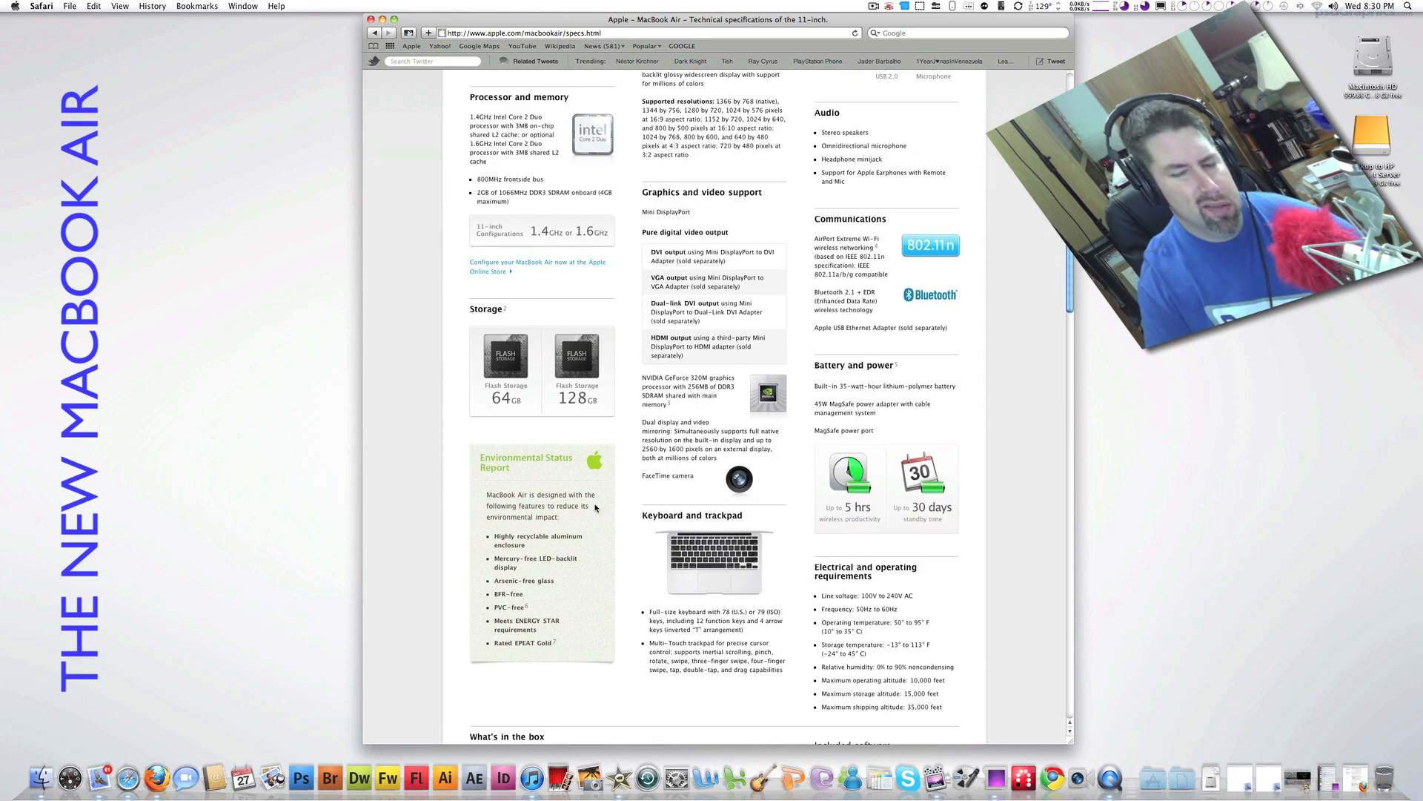
{"action": "scroll", "scroll_direction": "down", "scroll_amount": 3}
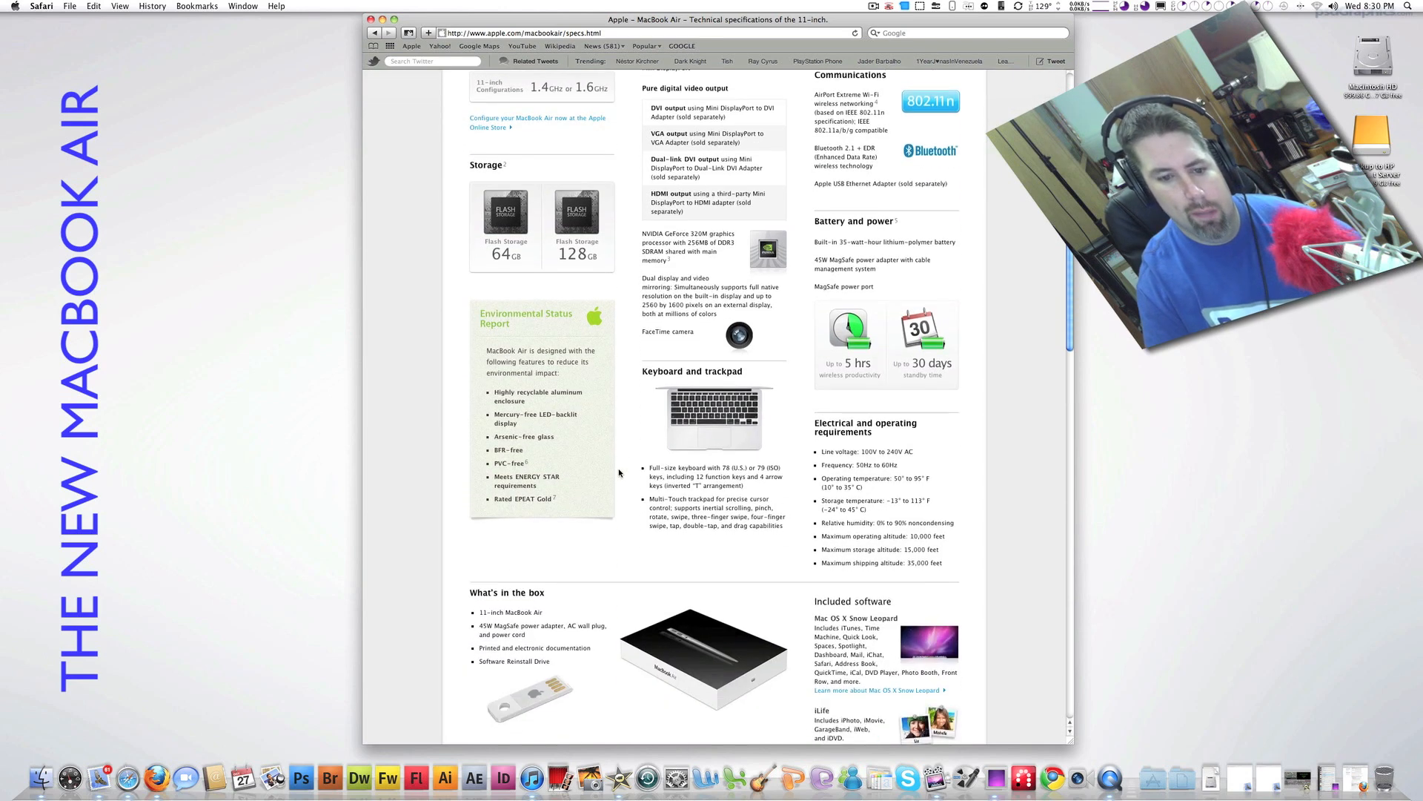
{"action": "scroll", "scroll_direction": "up", "scroll_amount": 3}
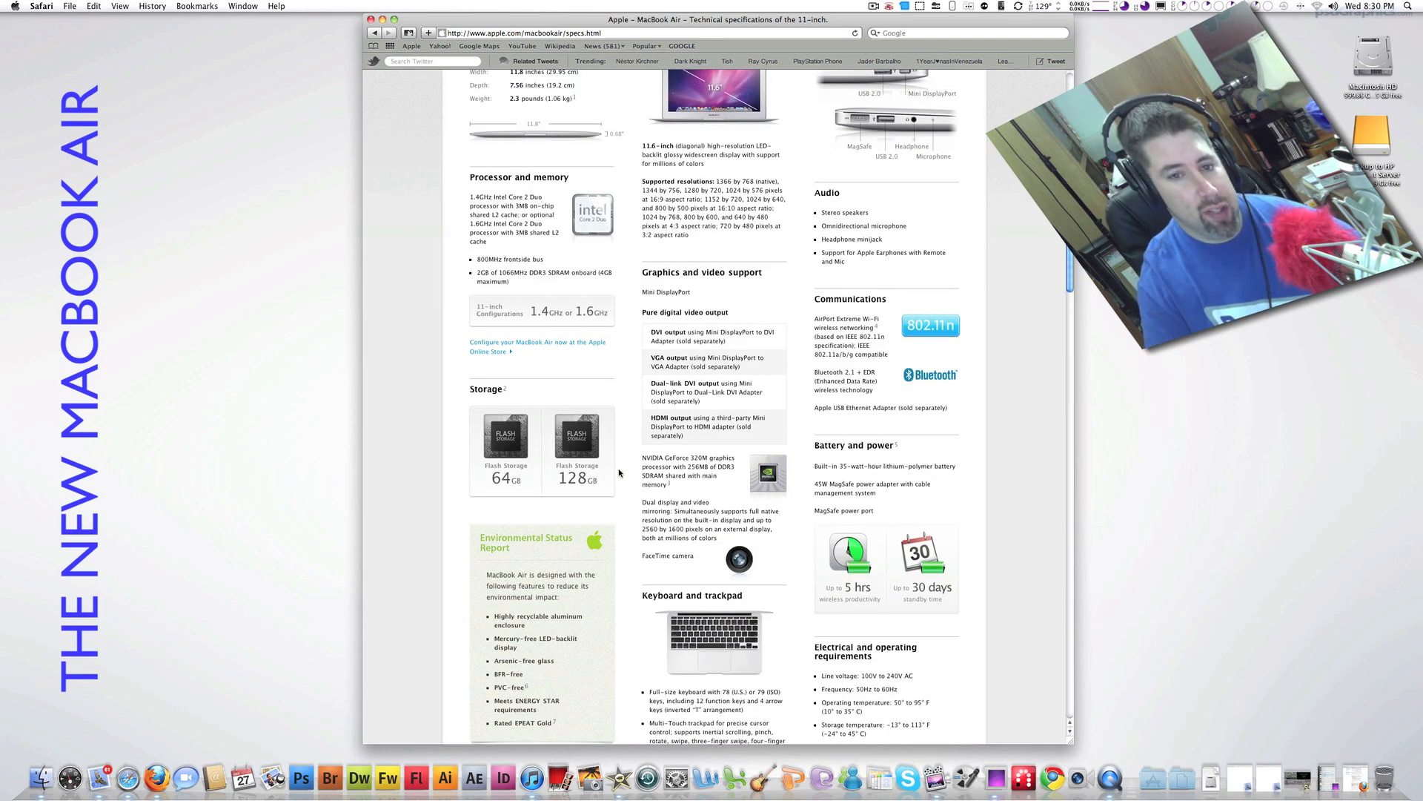
{"action": "scroll", "scroll_direction": "down", "scroll_amount": 3}
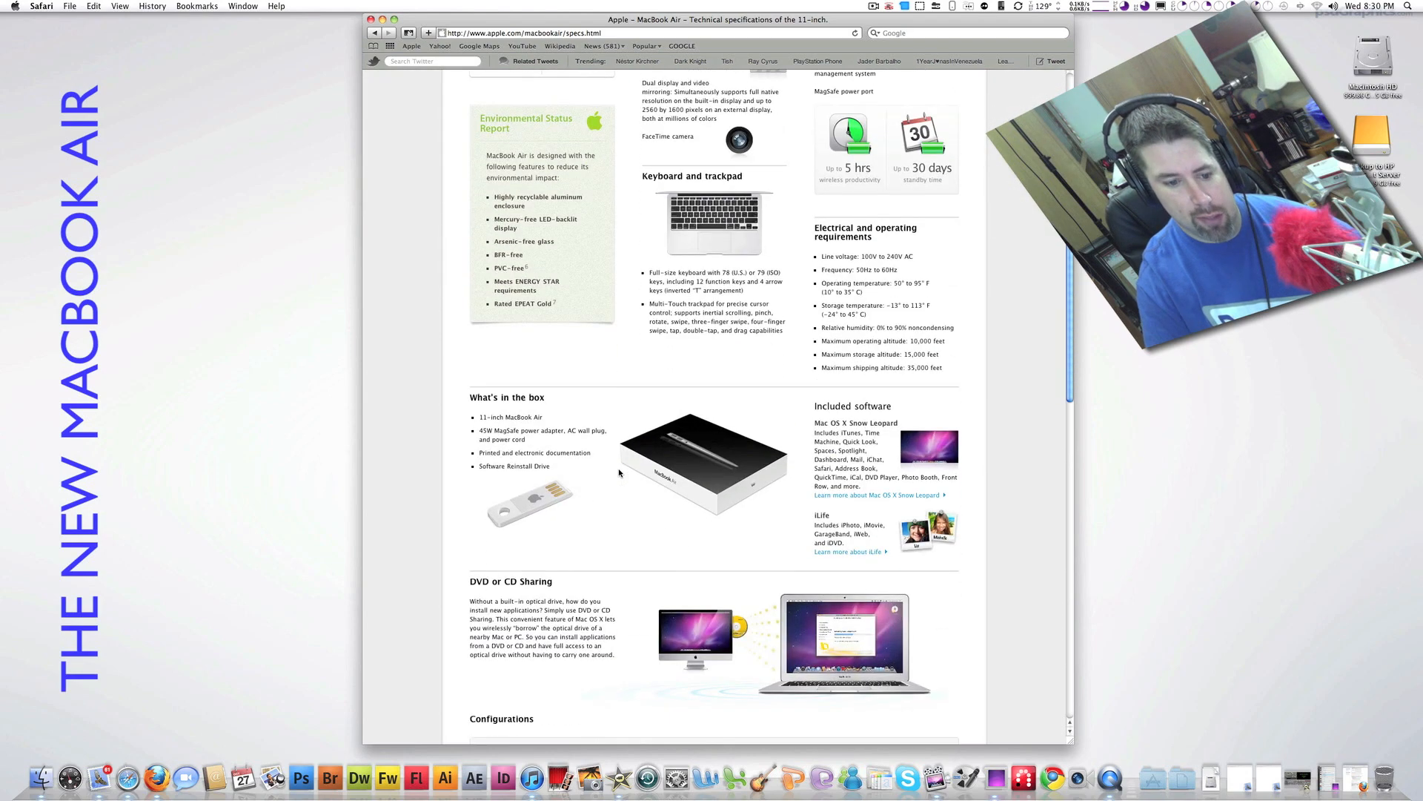
{"action": "scroll", "scroll_direction": "down", "scroll_amount": 3}
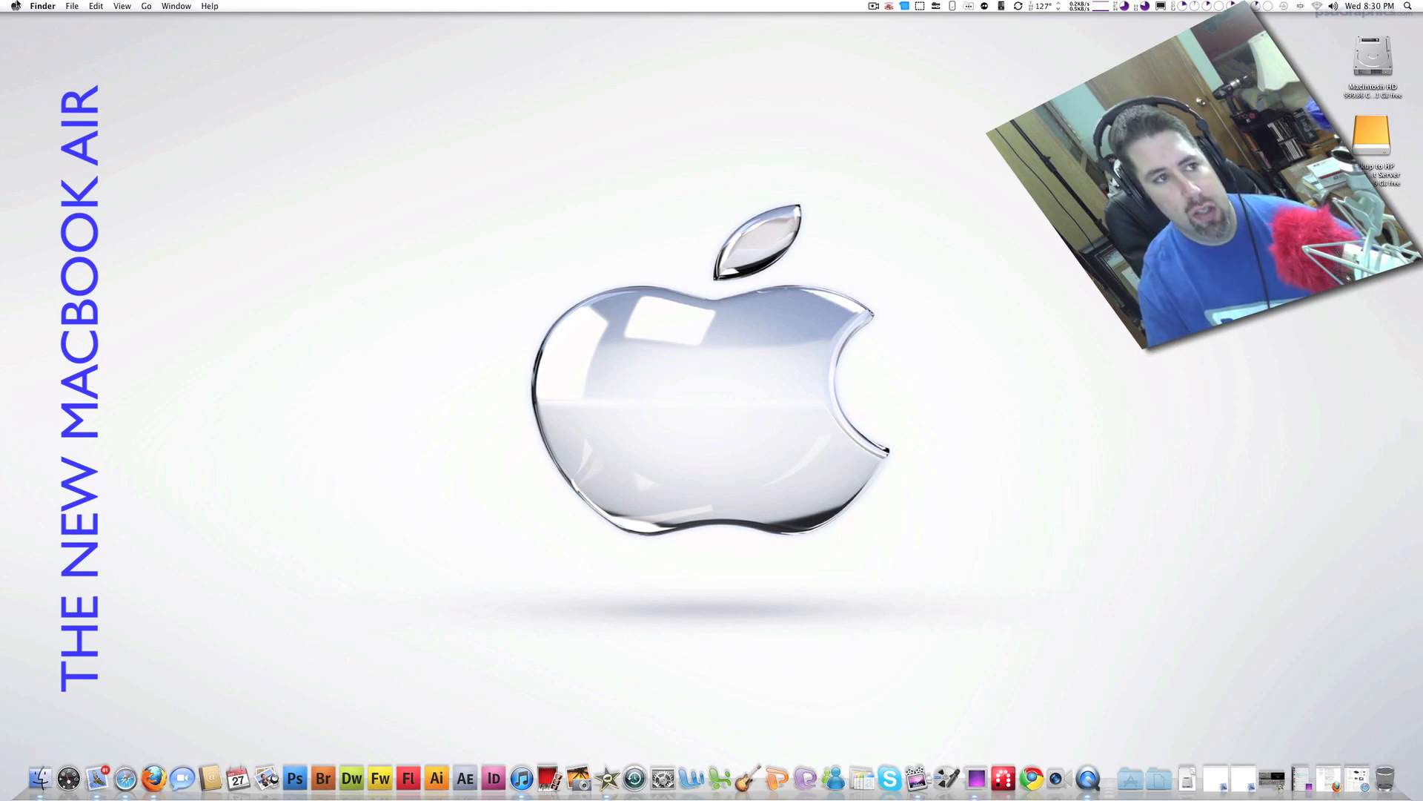
Open System Preferences and return to the Sharing pane, where DVD or CD Sharing is on.
{"action": "left_click", "coordinate": [654, 778]}
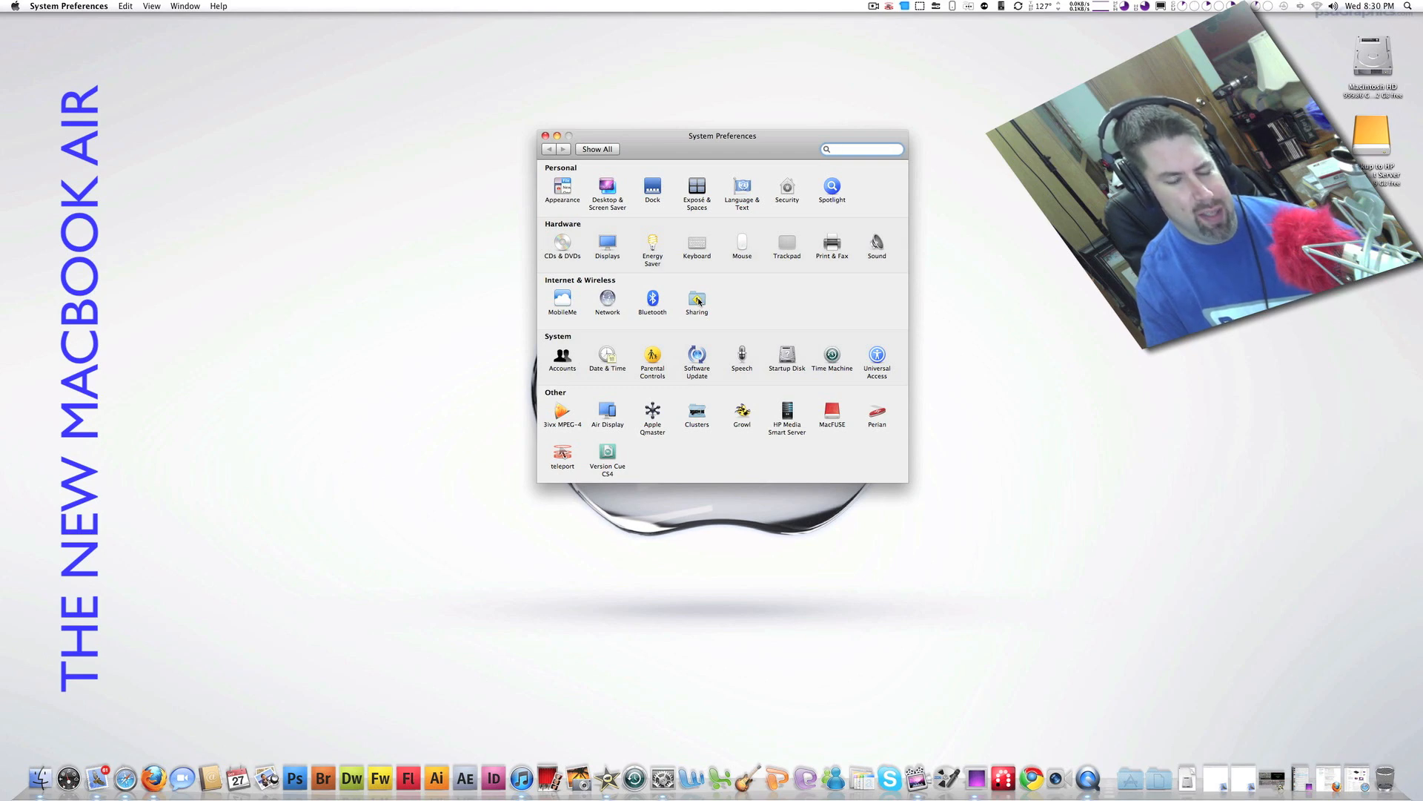
{"action": "left_click", "coordinate": [696, 299]}
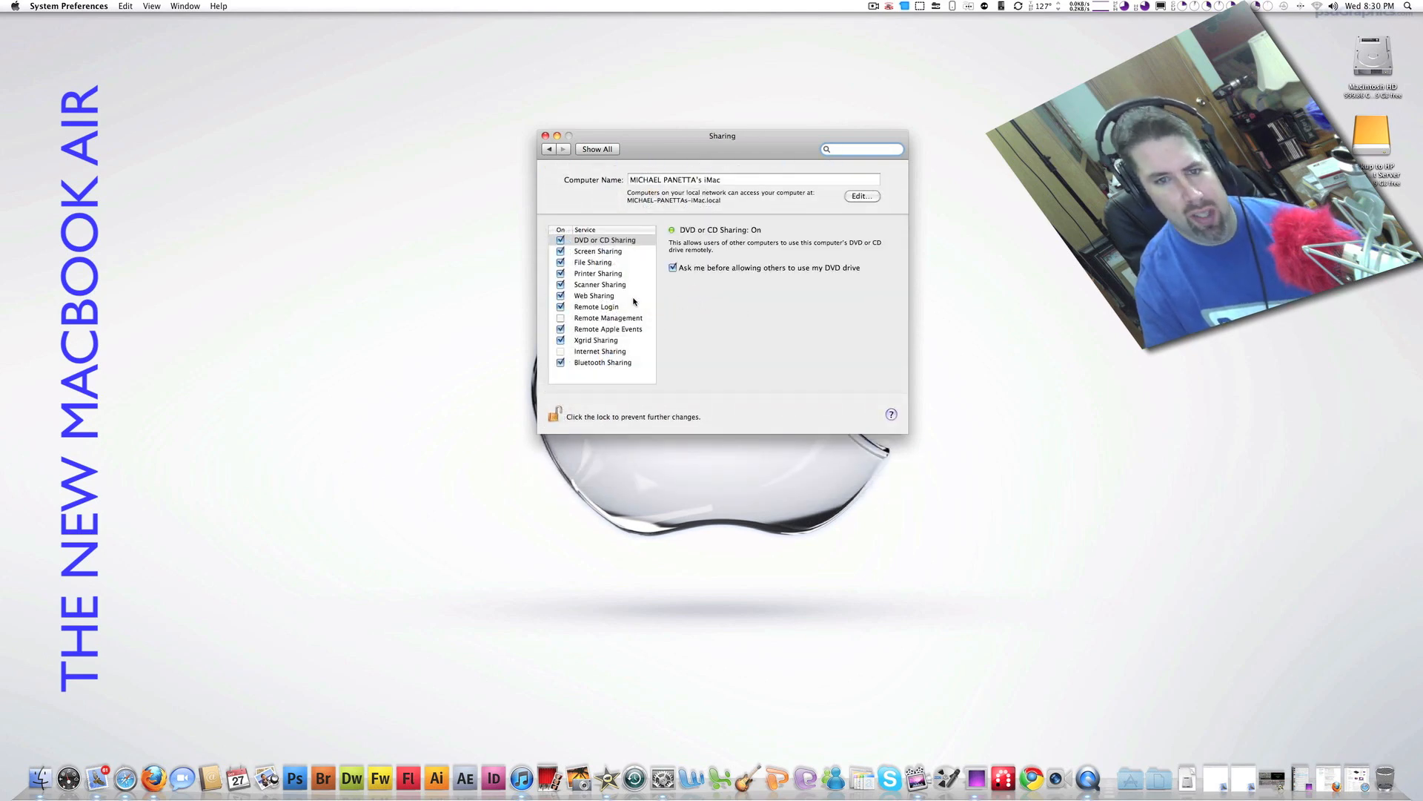
{"action": "mouse_move", "coordinate": [373, 363]}
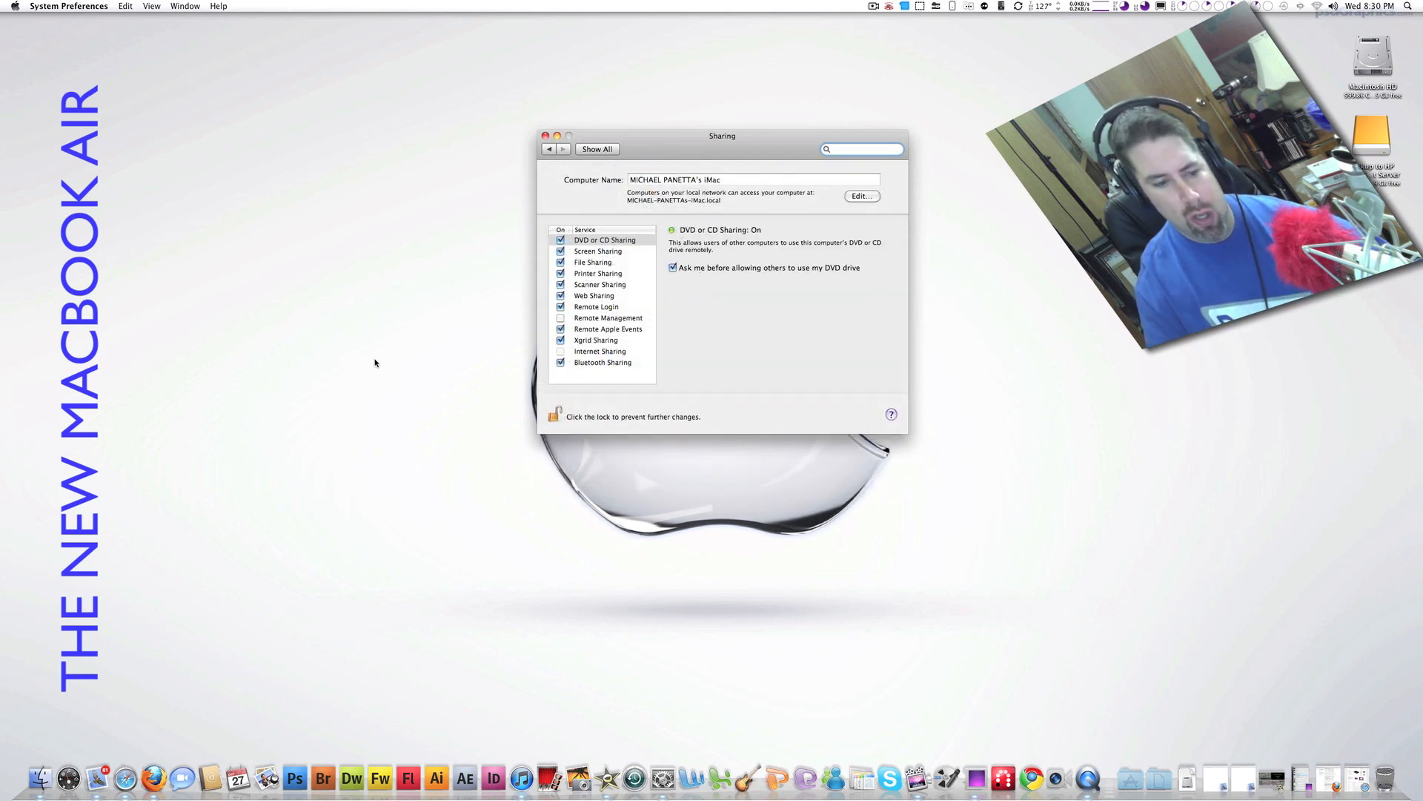
{"action": "left_click", "coordinate": [596, 149]}
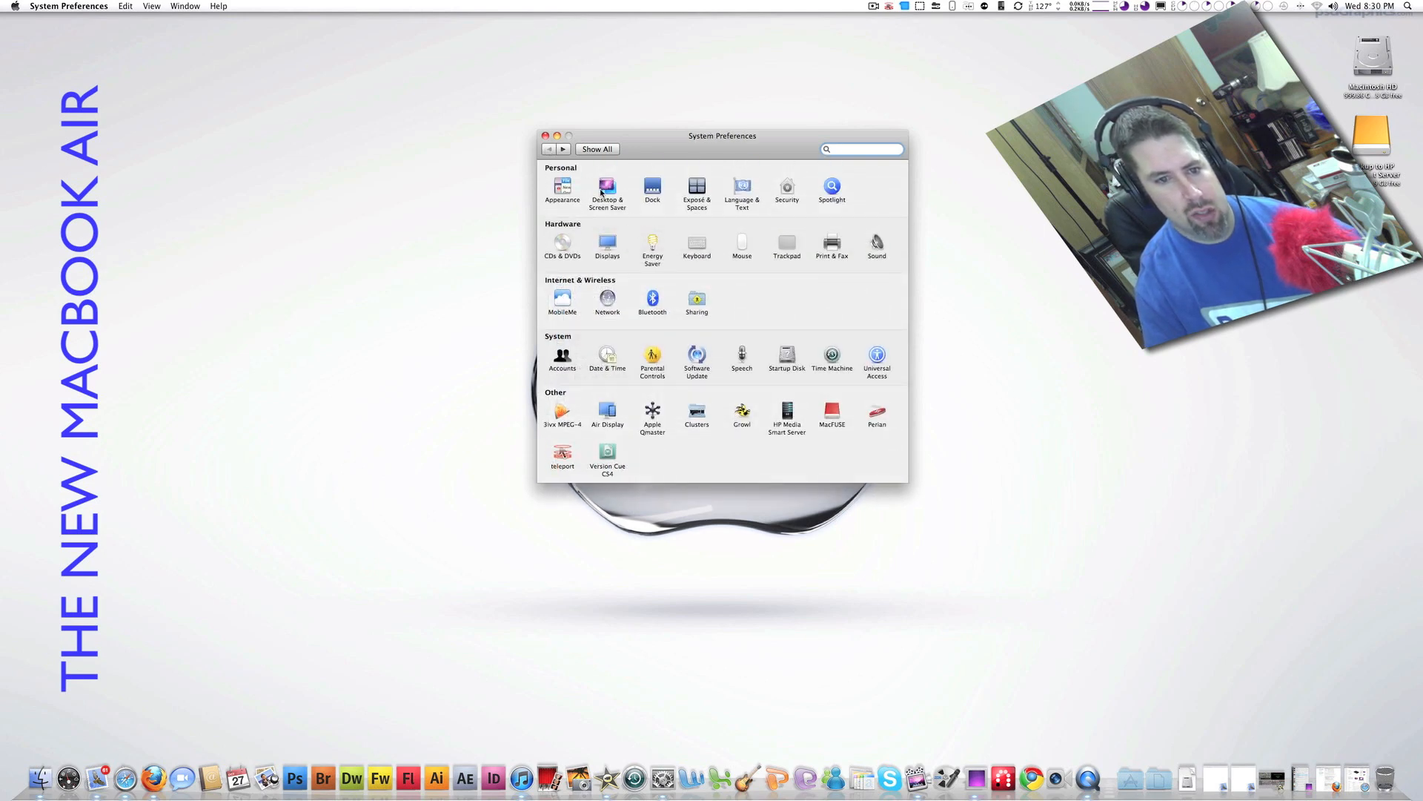
{"action": "left_click", "coordinate": [860, 149]}
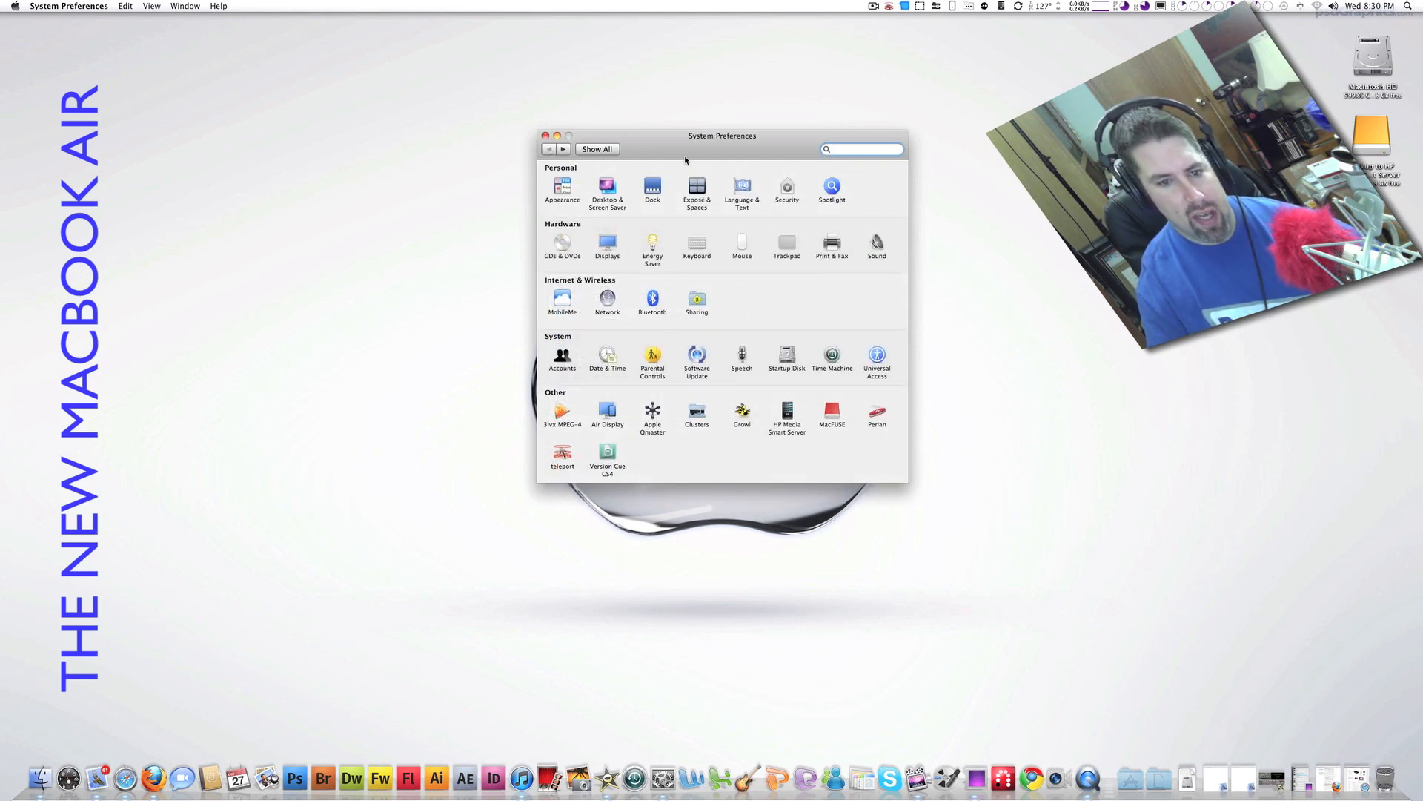
{"action": "mouse_move", "coordinate": [676, 298]}
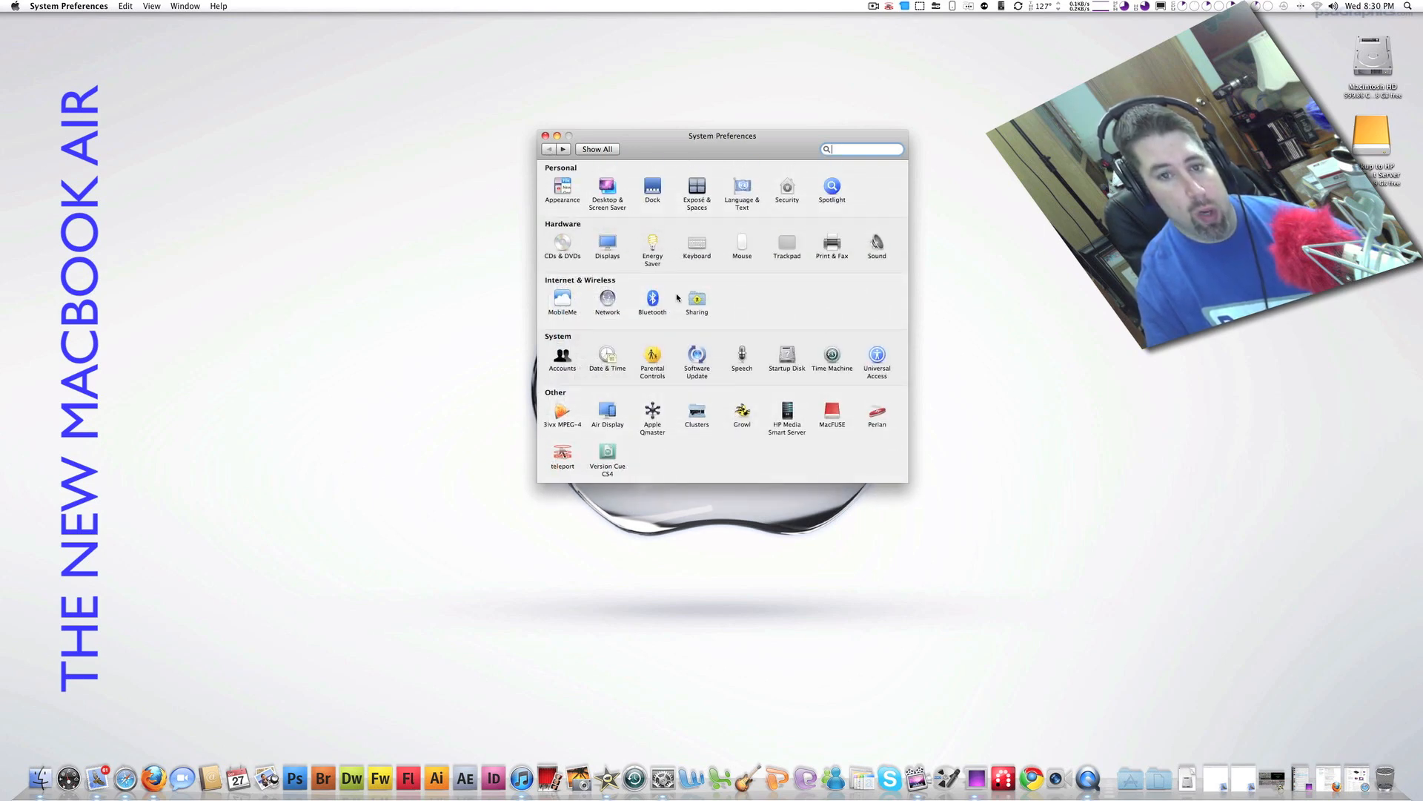
{"action": "left_click", "coordinate": [696, 300]}
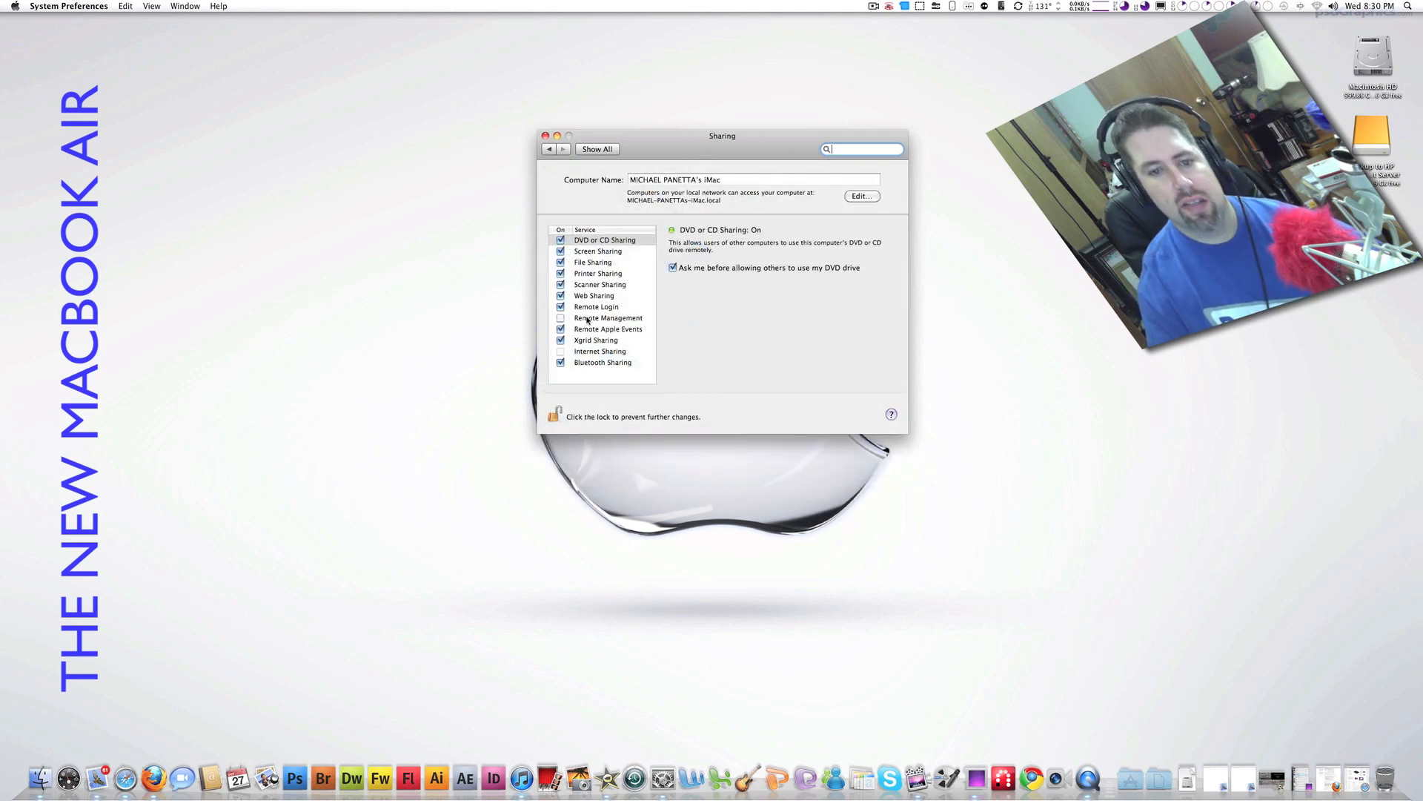
Inspect the Screen Sharing, File Sharing and Printer Sharing service details, then select michael-pc.
{"action": "left_click", "coordinate": [594, 263]}
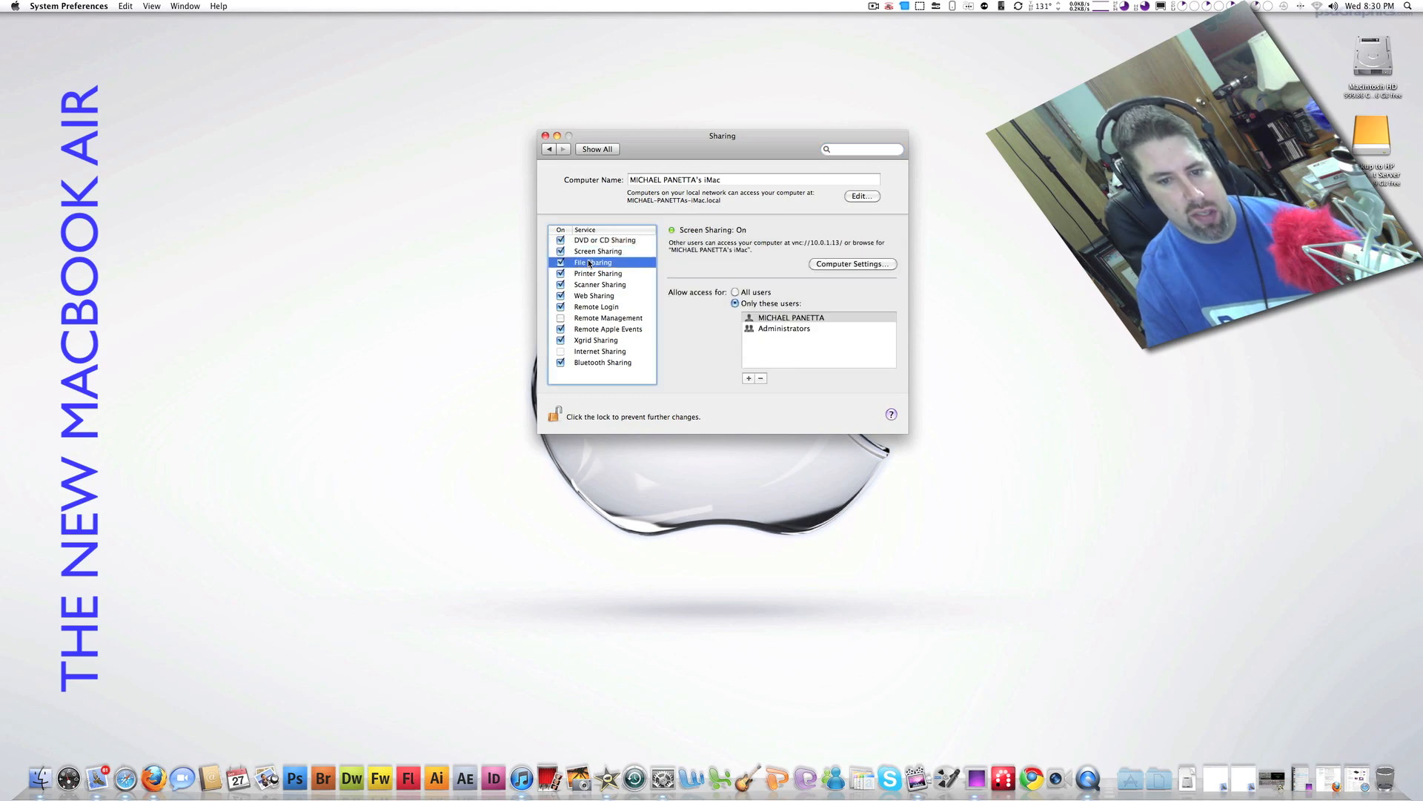
{"action": "left_click", "coordinate": [595, 262]}
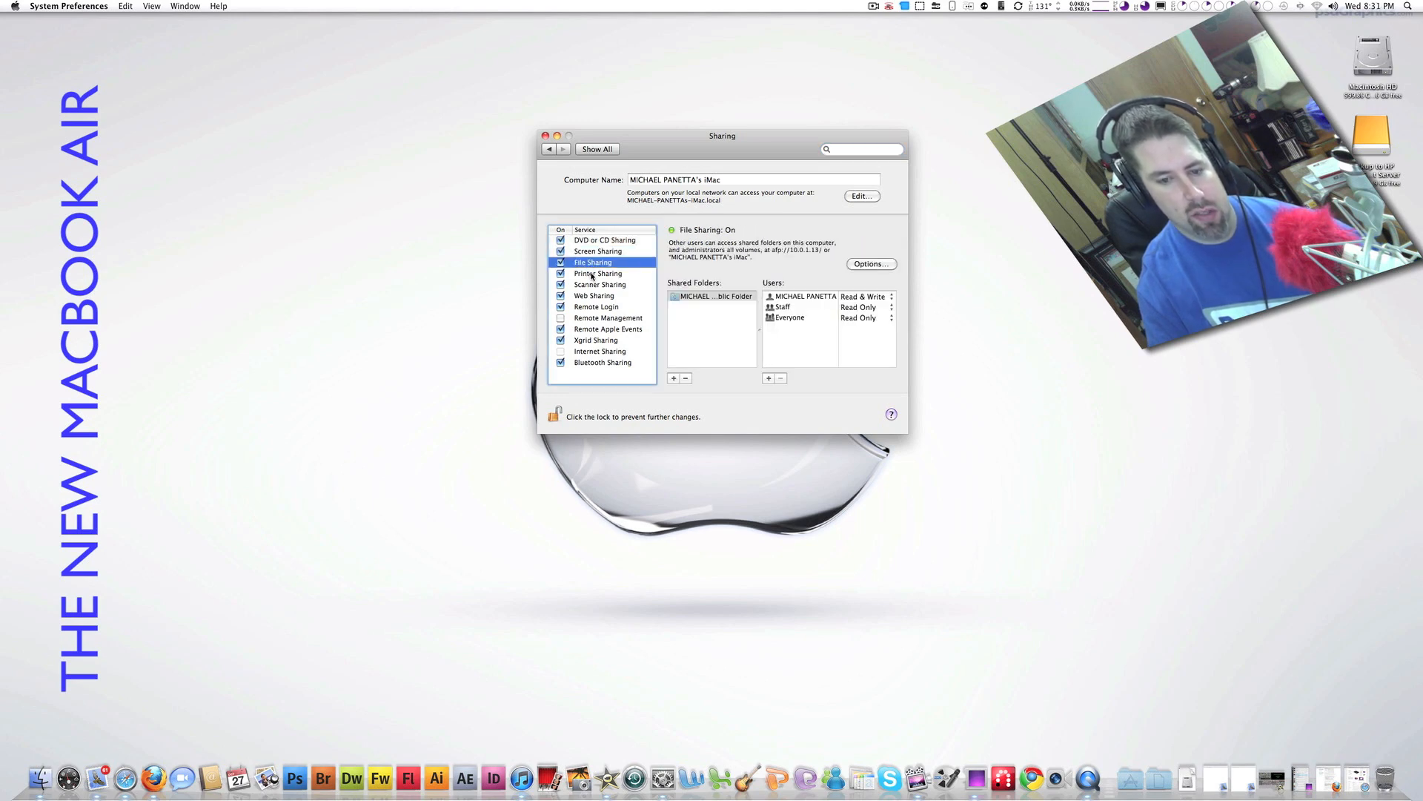
{"action": "left_click", "coordinate": [598, 274]}
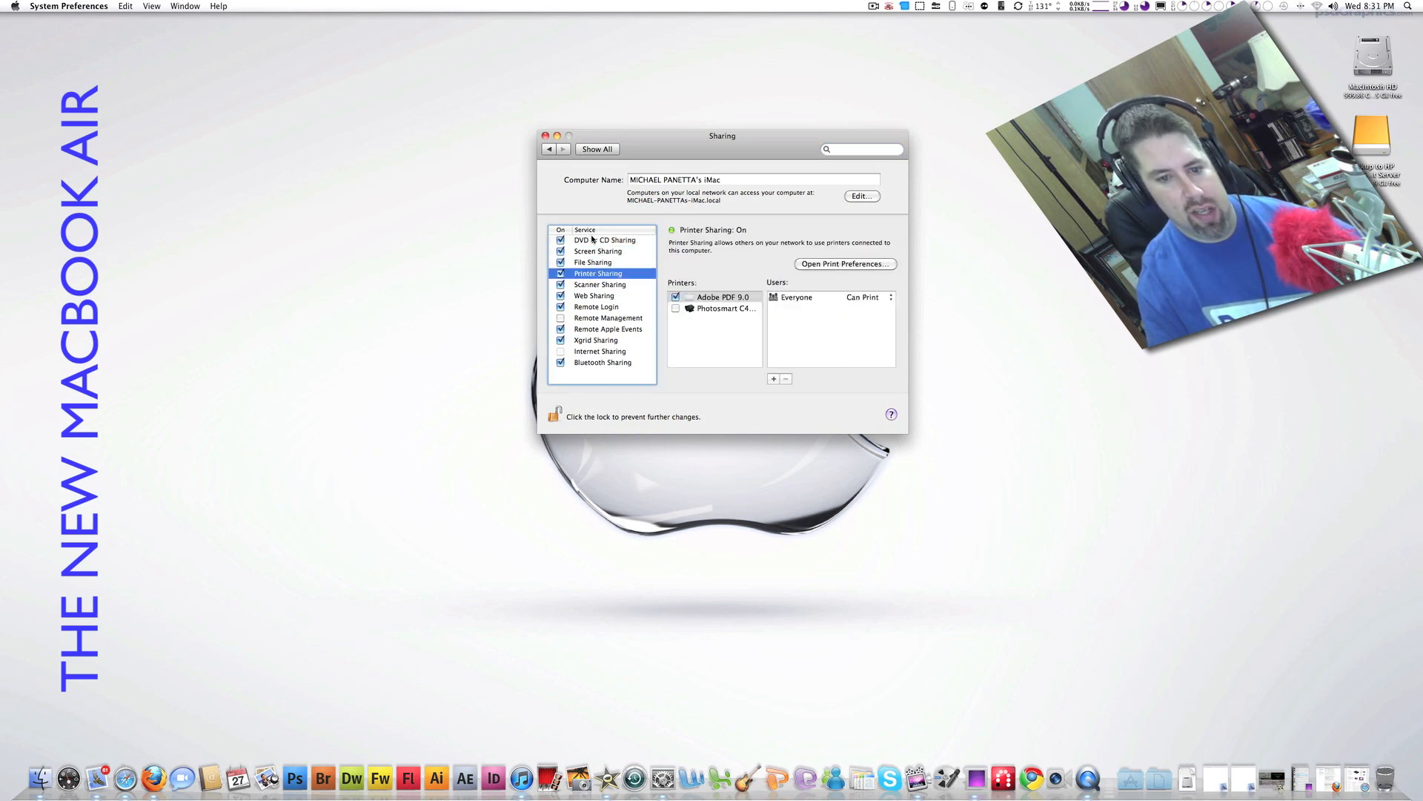
{"action": "left_click", "coordinate": [606, 239]}
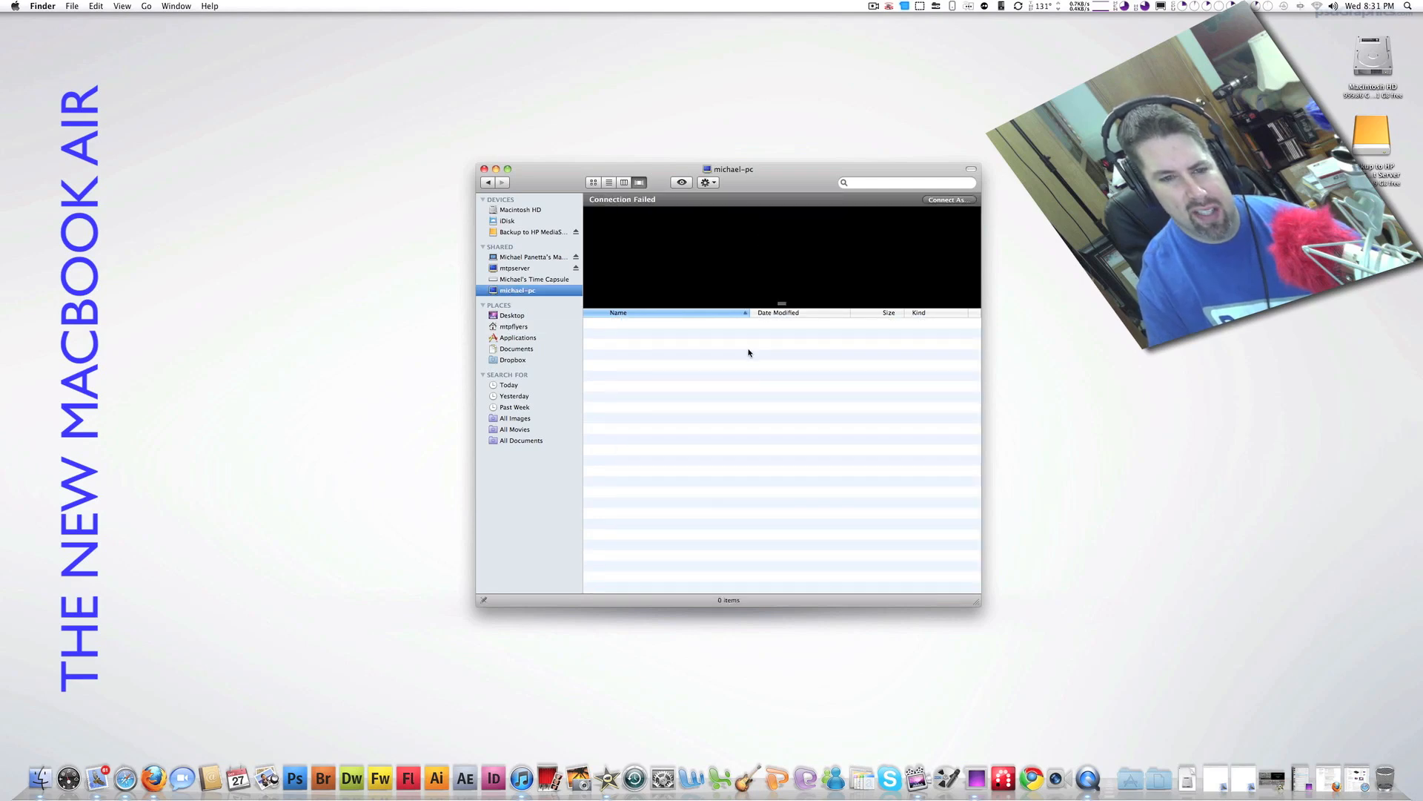
{"action": "mouse_move", "coordinate": [525, 267]}
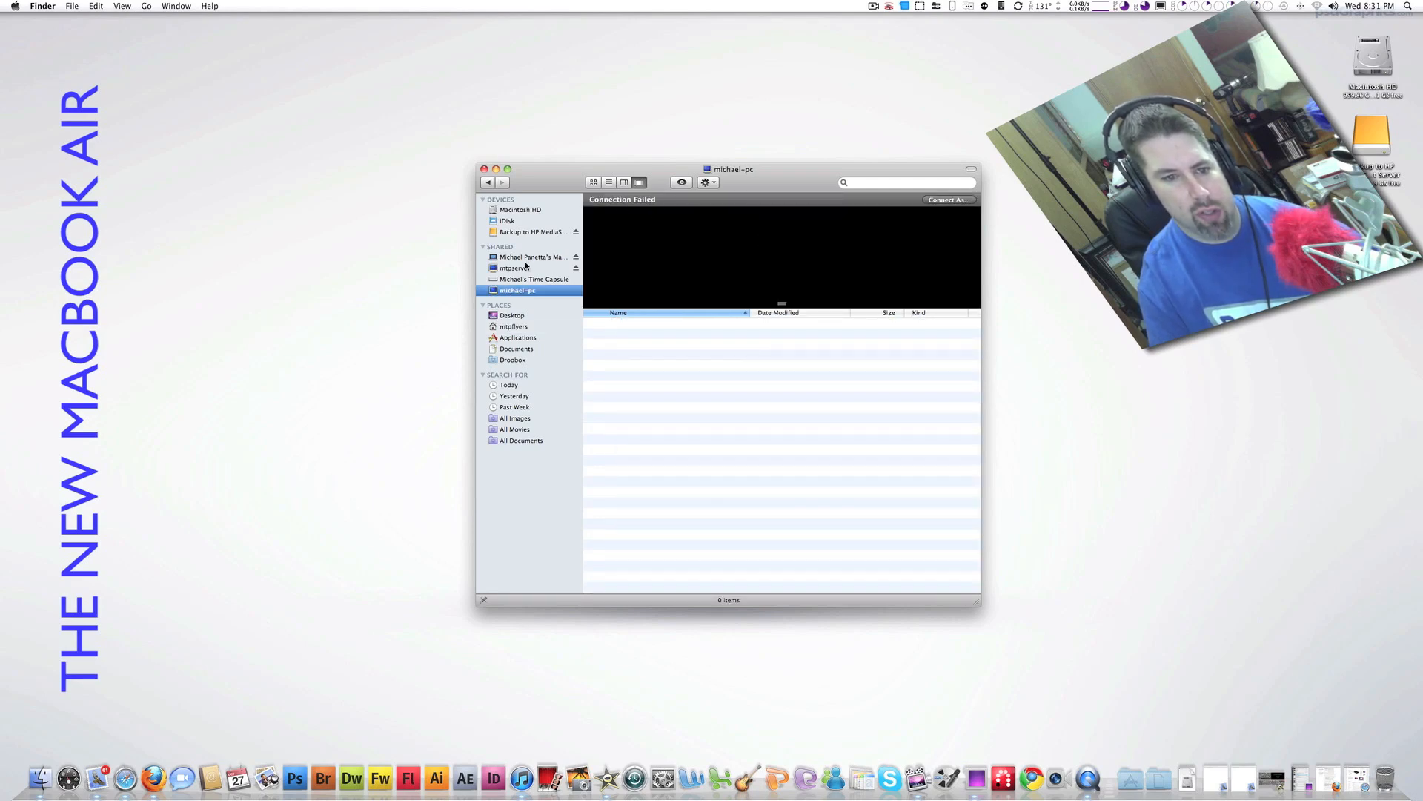
{"action": "left_click", "coordinate": [534, 255]}
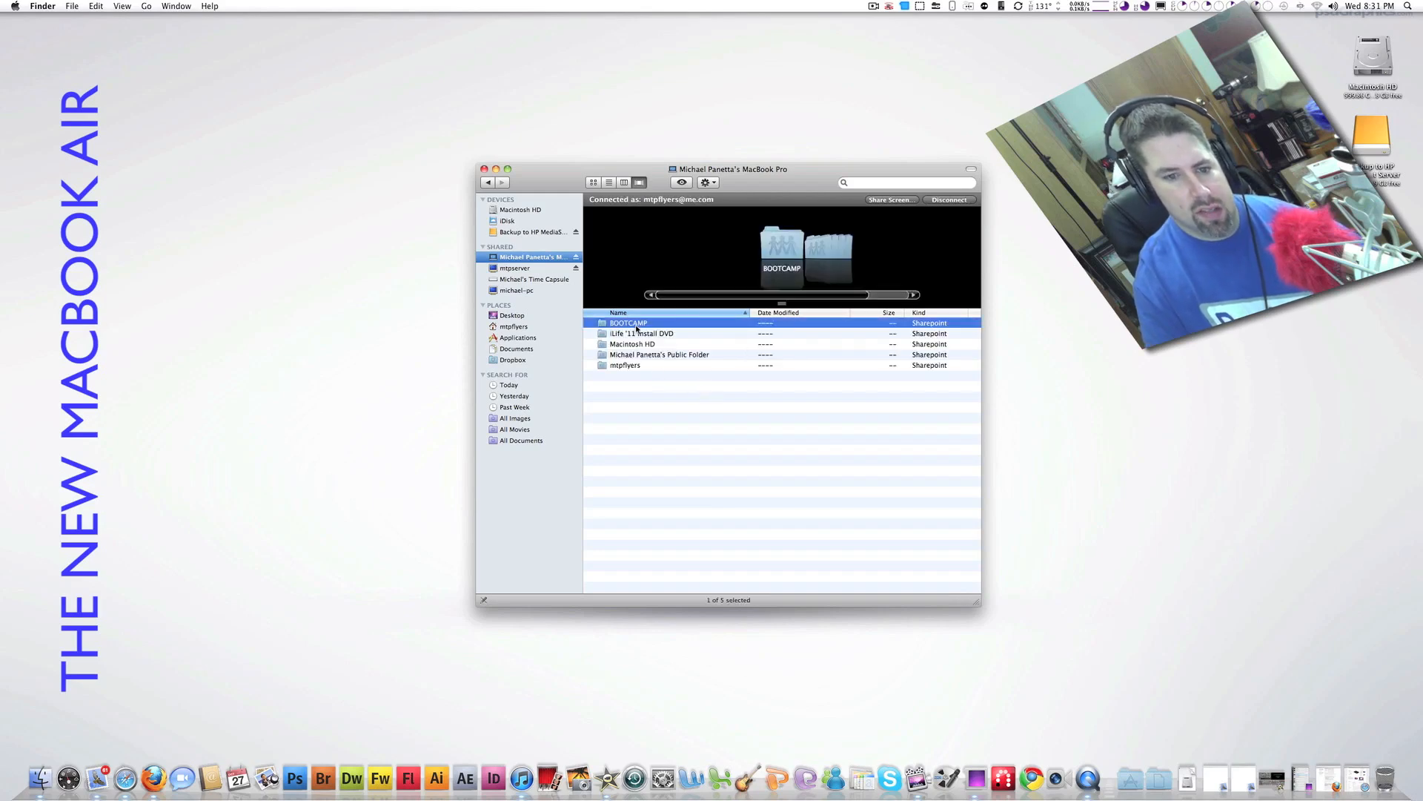
{"action": "mouse_move", "coordinate": [663, 343]}
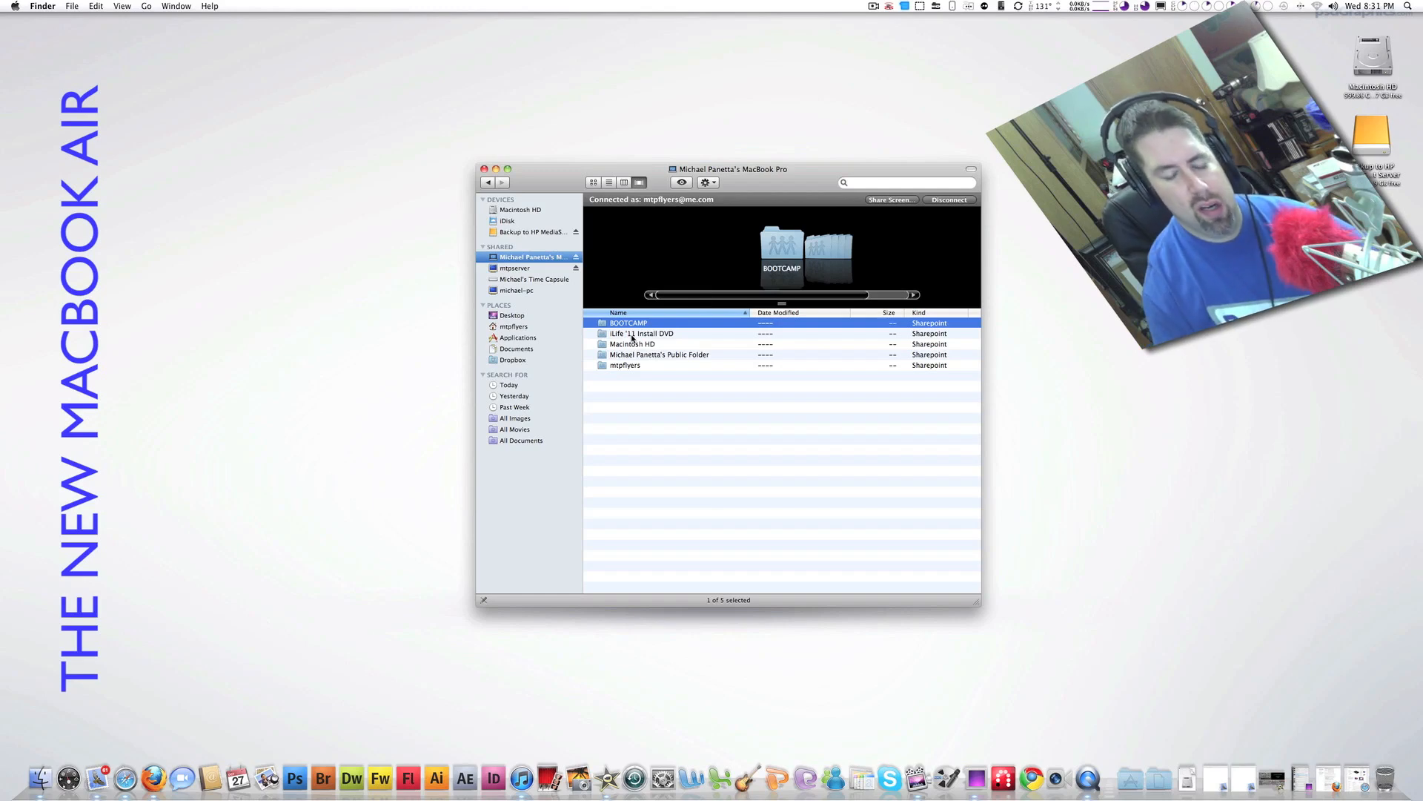
Open the remote iLife '11 Install DVD to view its installer, then close the window.
{"action": "double_click", "coordinate": [641, 333]}
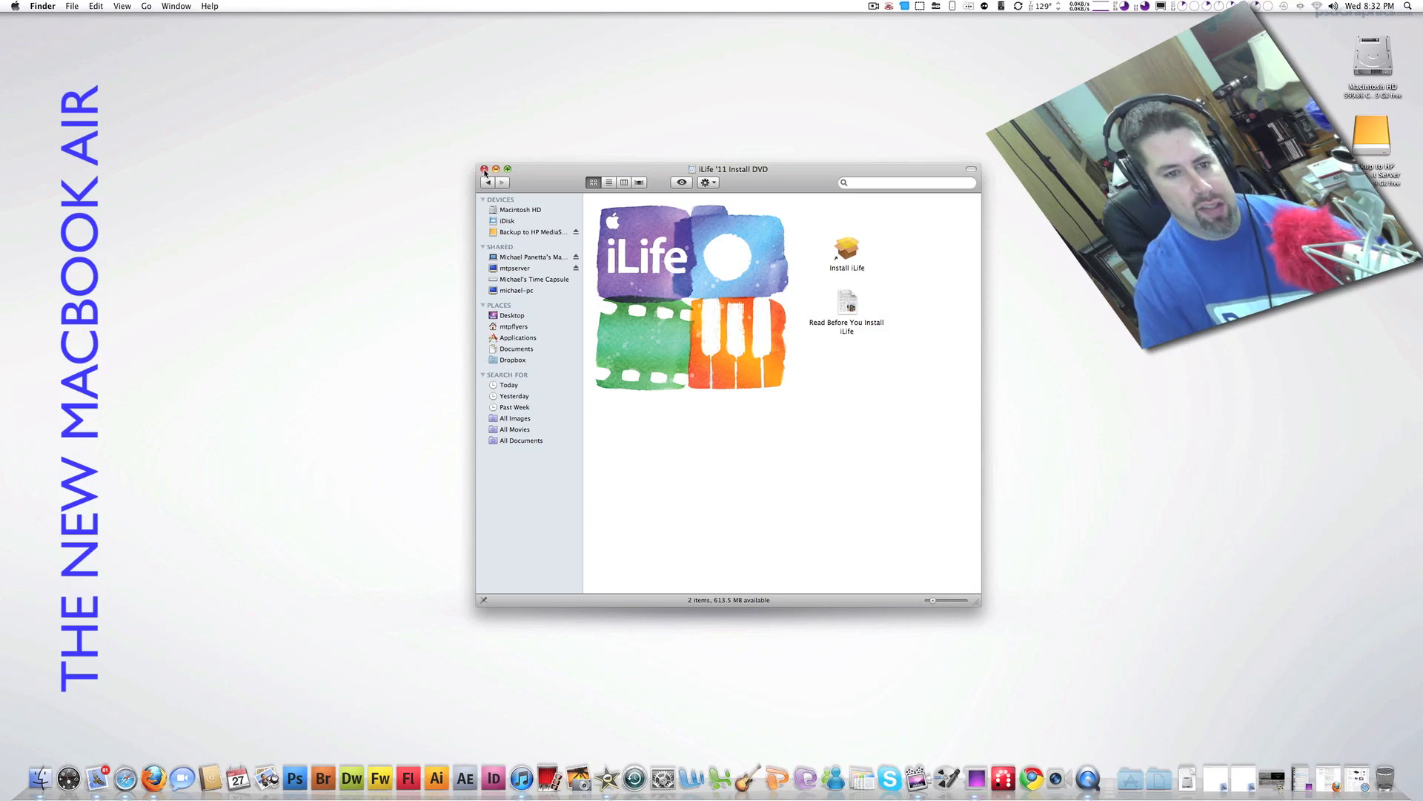
{"action": "left_click", "coordinate": [484, 169]}
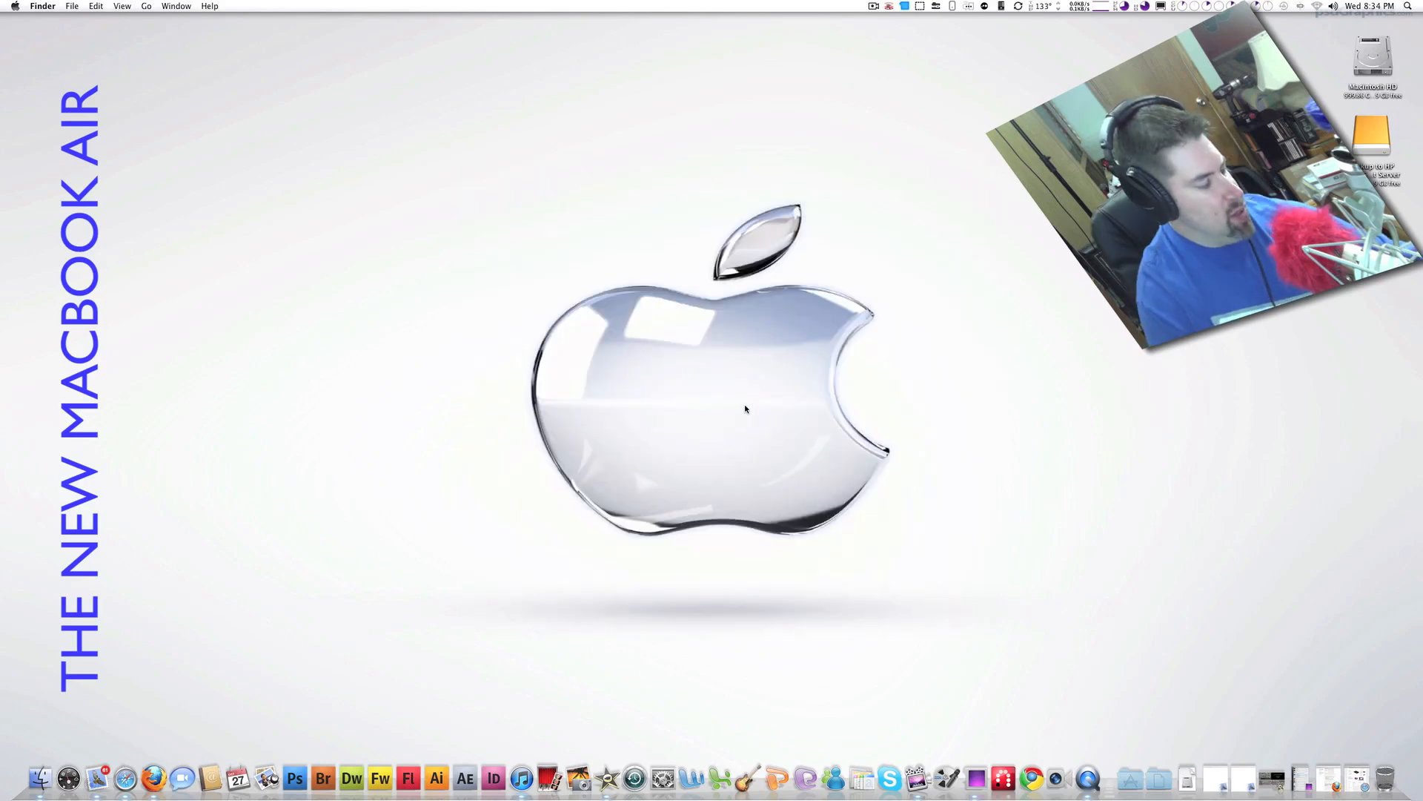